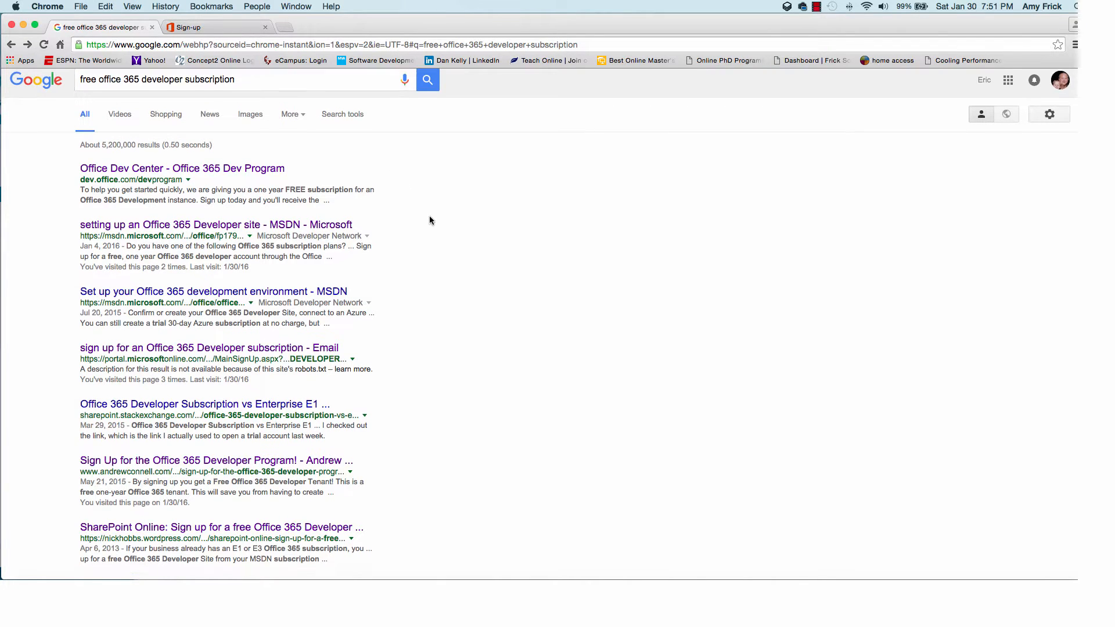
- Open the 'sign up for an Office 365 Developer subscription' result from Google Search
{"action": "scroll", "scroll_direction": "down", "scroll_amount": 3}
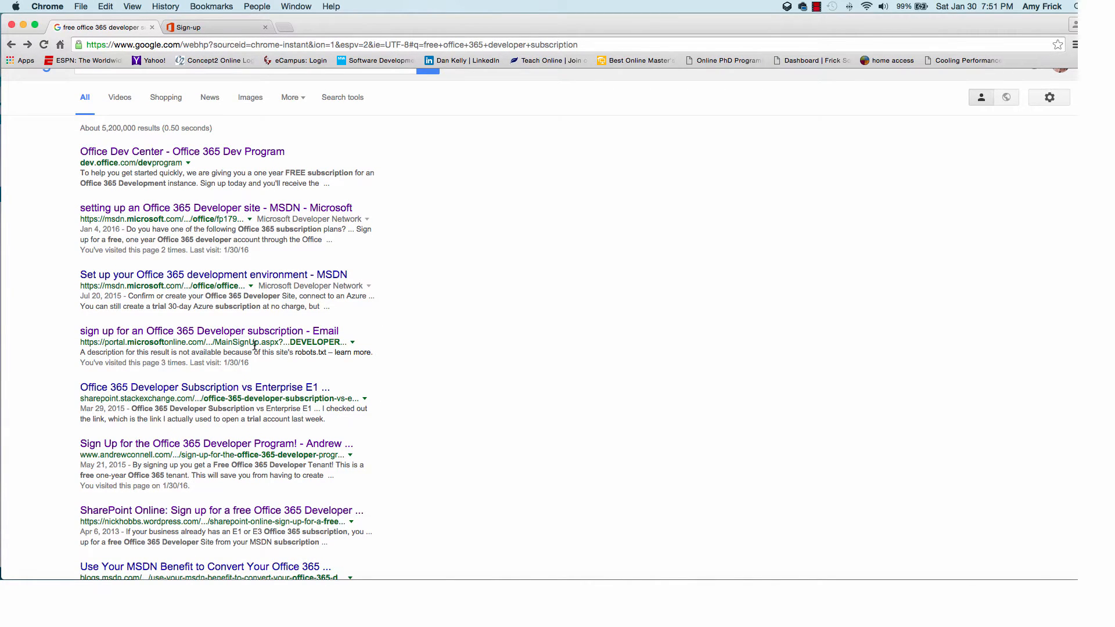
{"action": "left_click", "coordinate": [208, 331]}
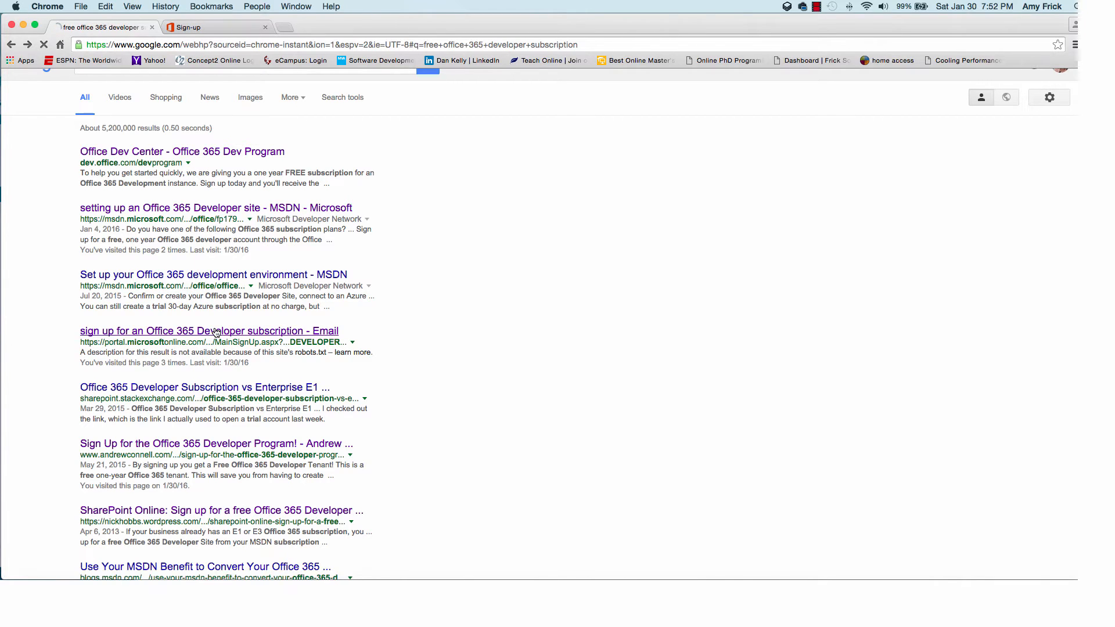
{"action": "left_click", "coordinate": [209, 331]}
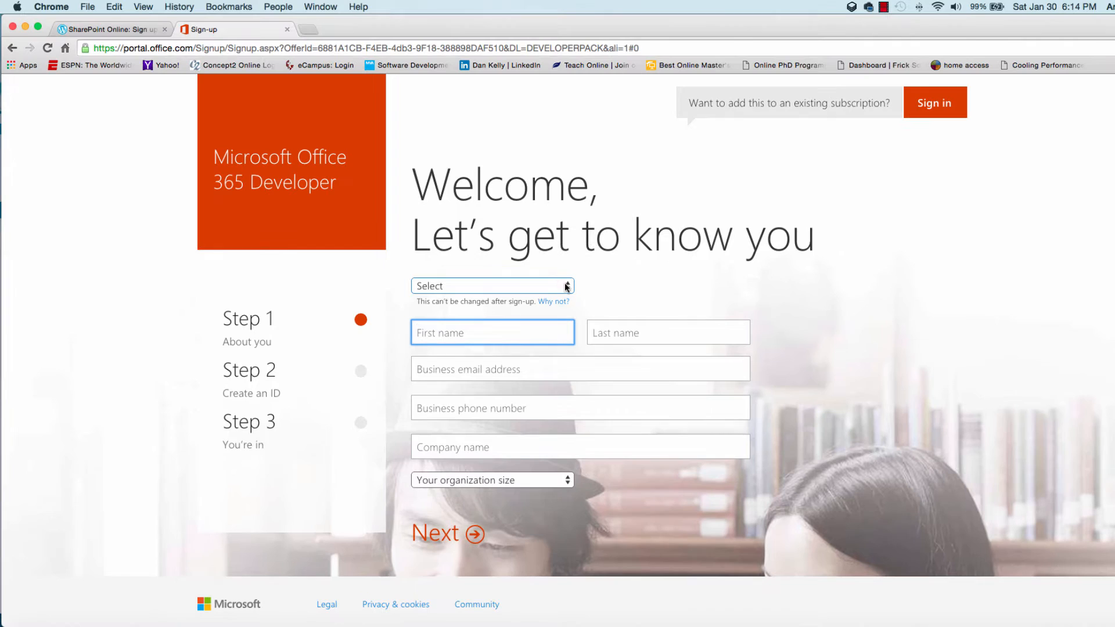
{"action": "left_click", "coordinate": [493, 285]}
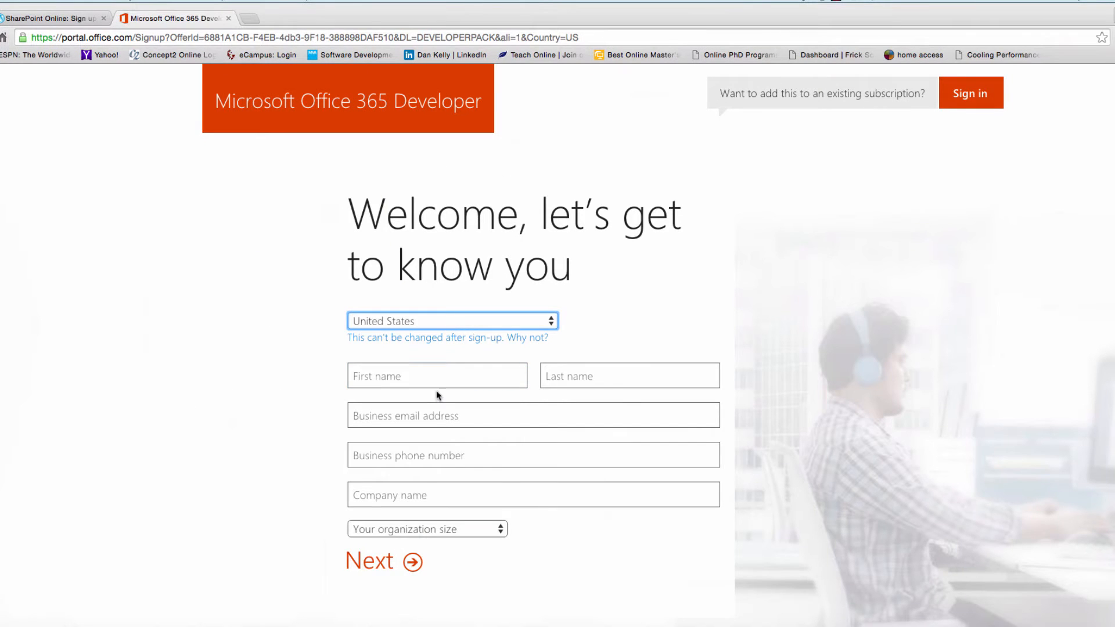
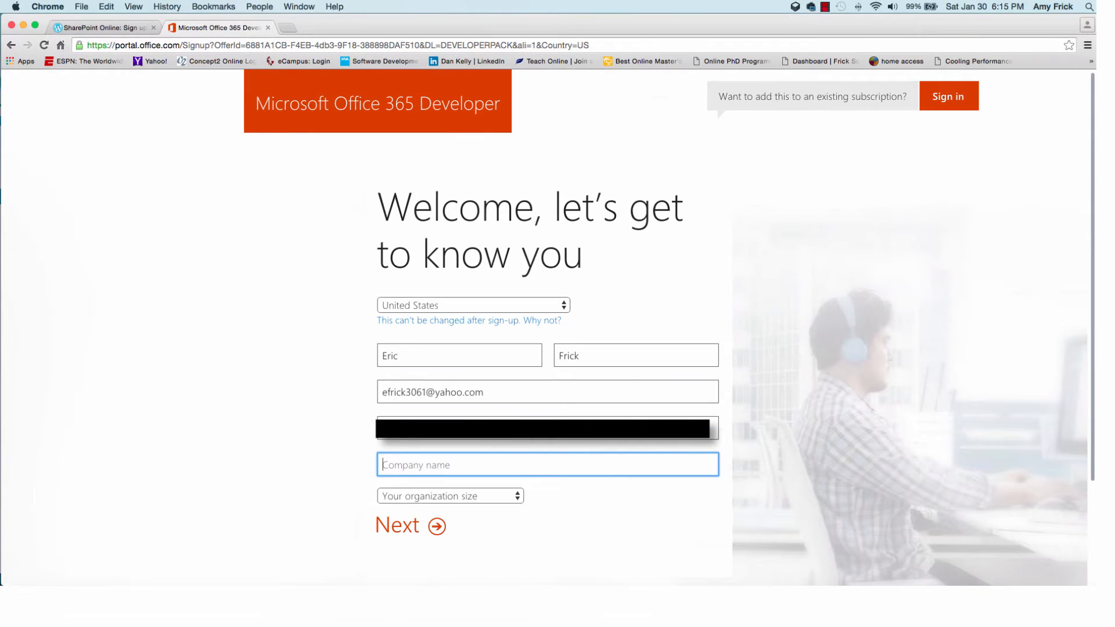
{"action": "type", "text": "Destin L"}
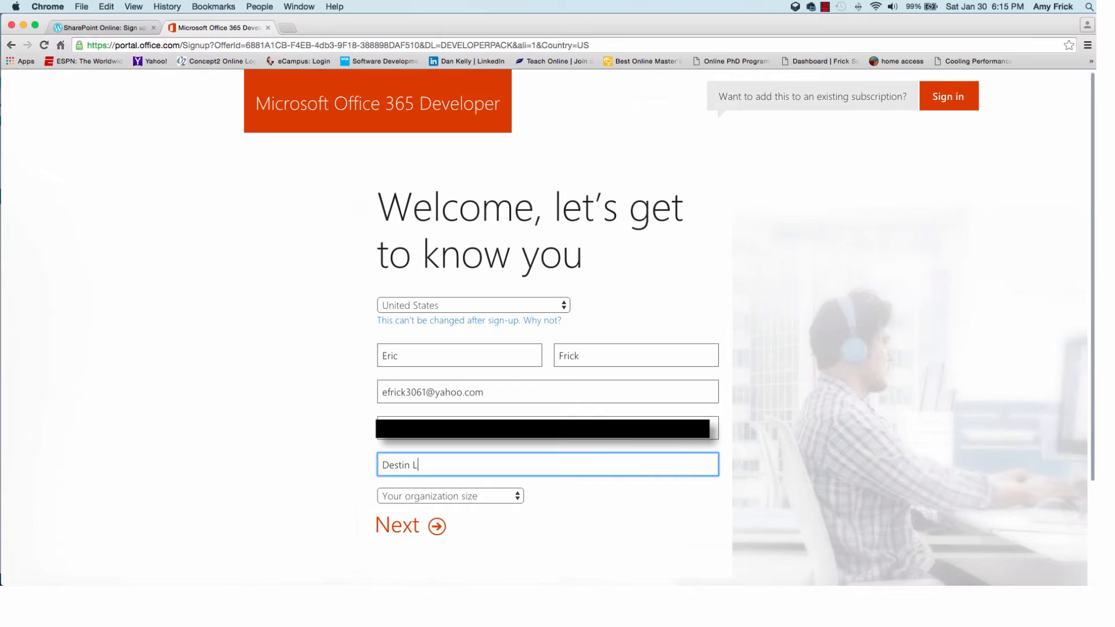
{"action": "type", "text": "eaning"}
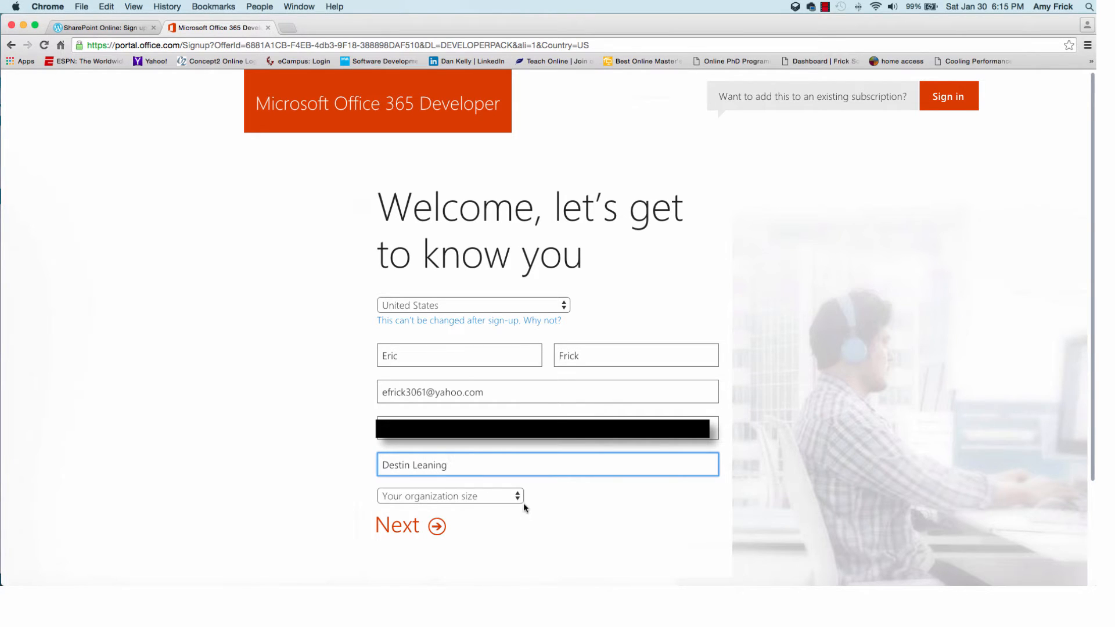
{"action": "left_click", "coordinate": [449, 496]}
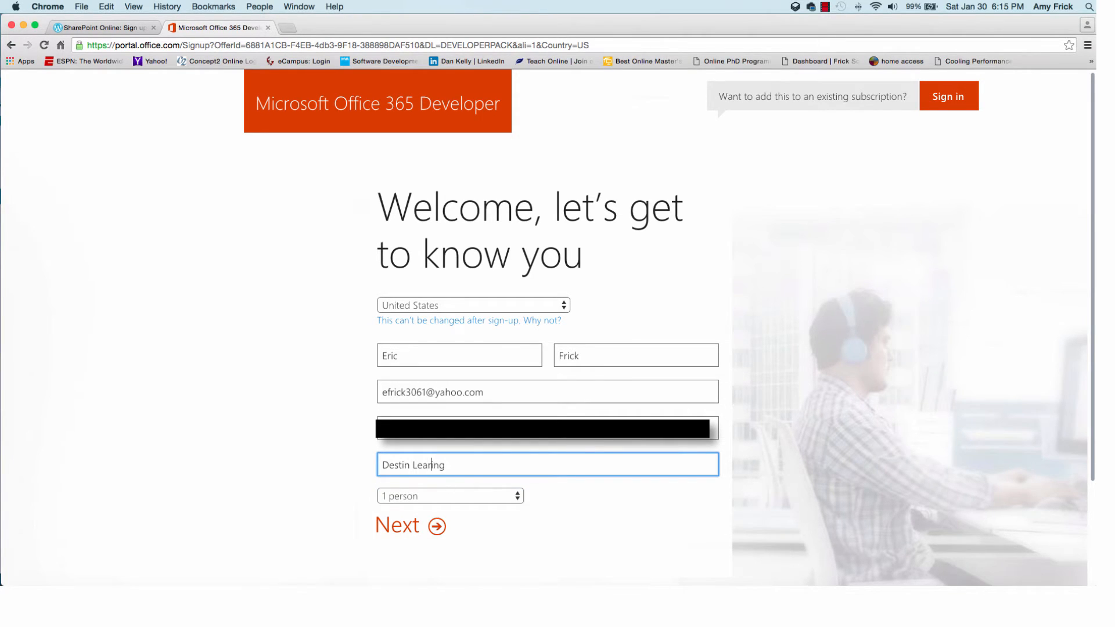
{"action": "type", "text": "n"}
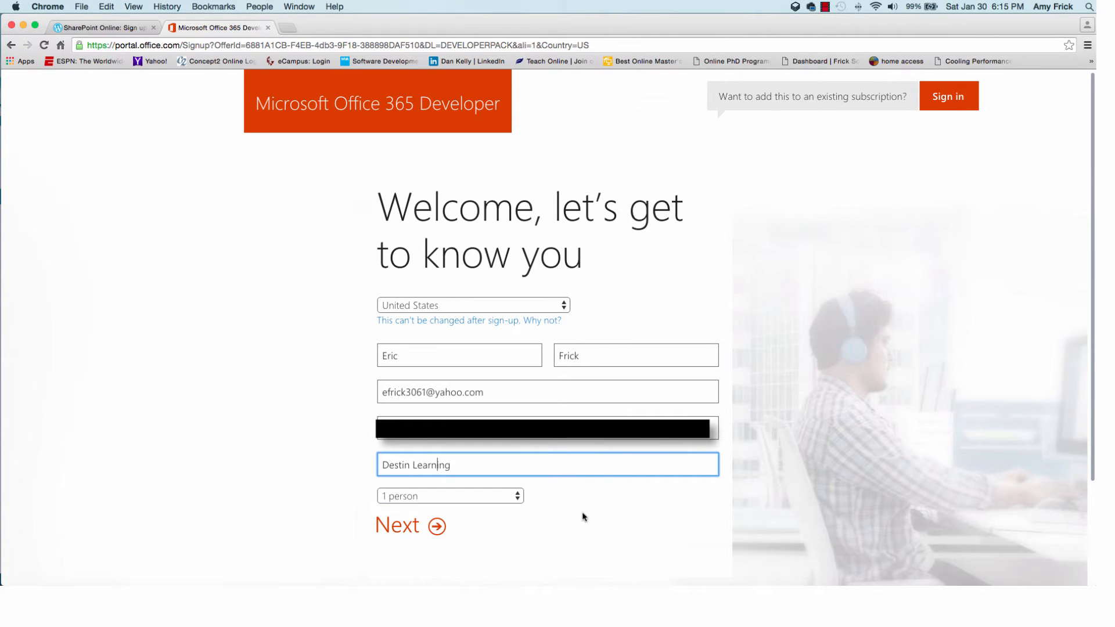
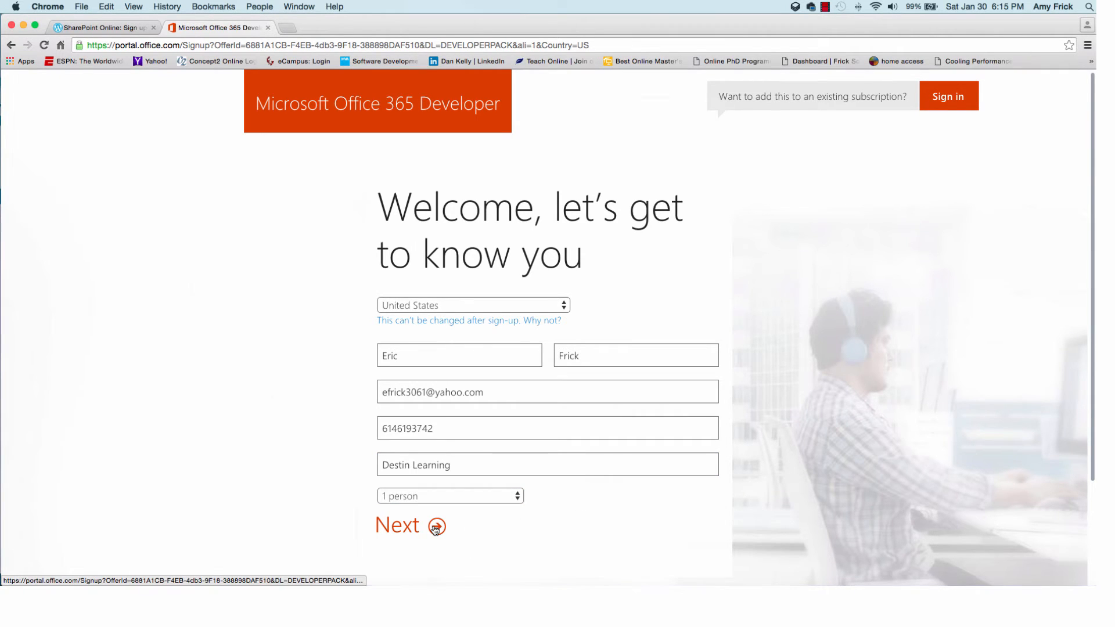
{"action": "left_click", "coordinate": [401, 525]}
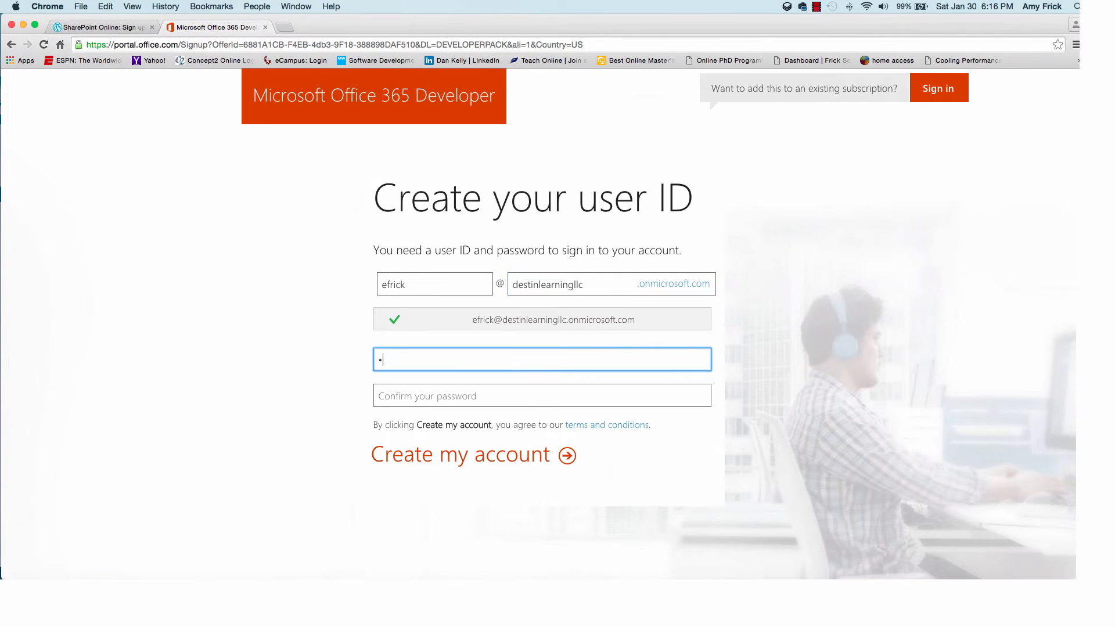
- Enter and confirm a password, then create the account for the new user ID
{"action": "type", "text": "password"}
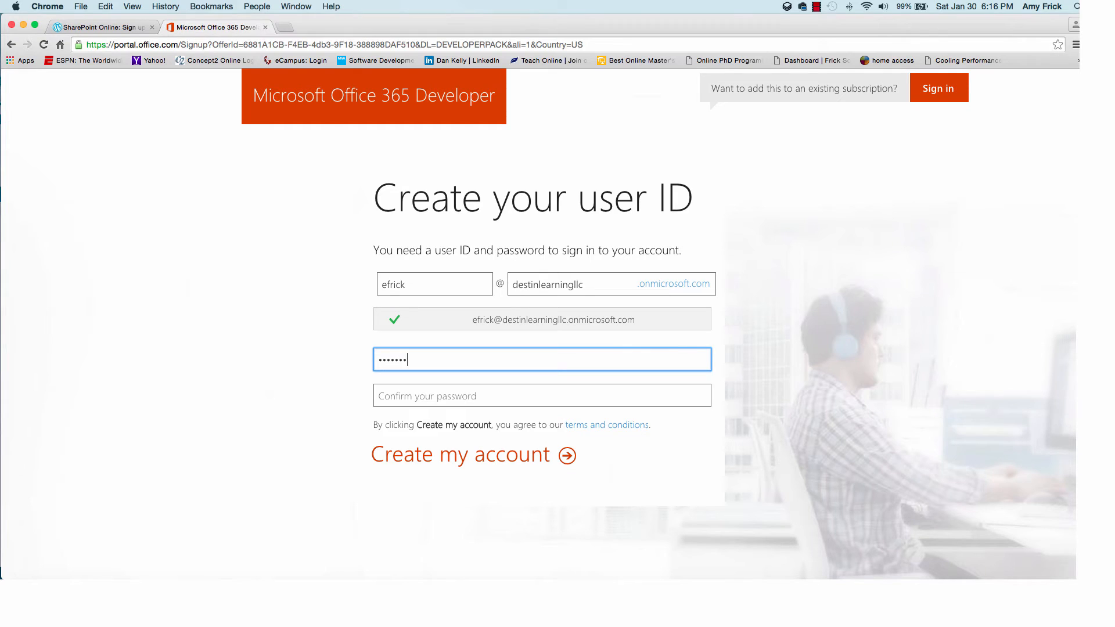
{"action": "type", "text": "•"}
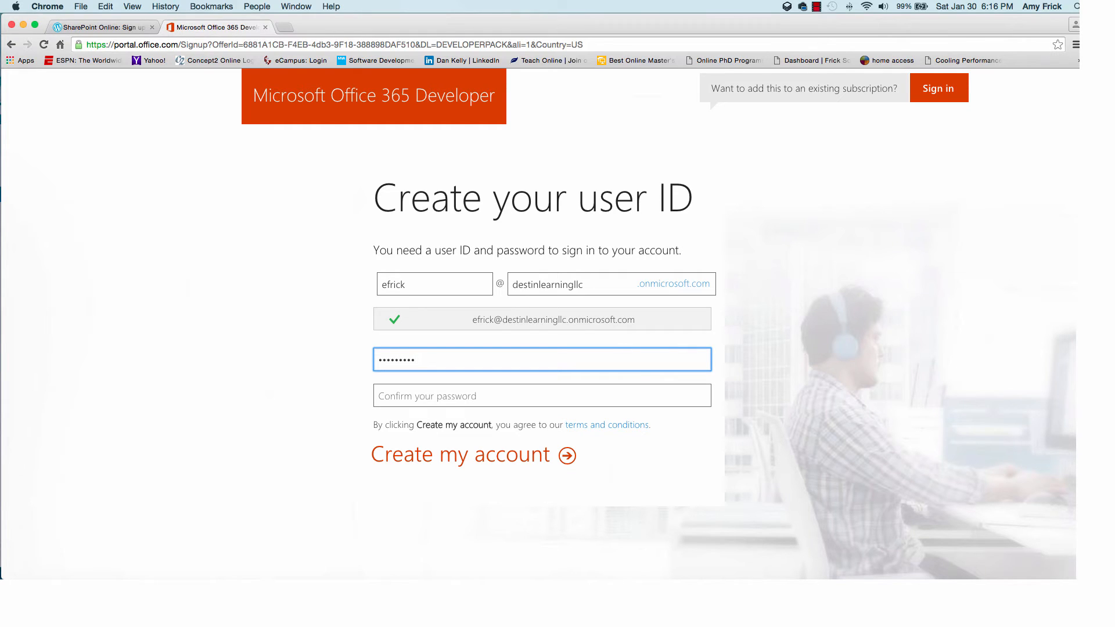
{"action": "type", "text": "•"}
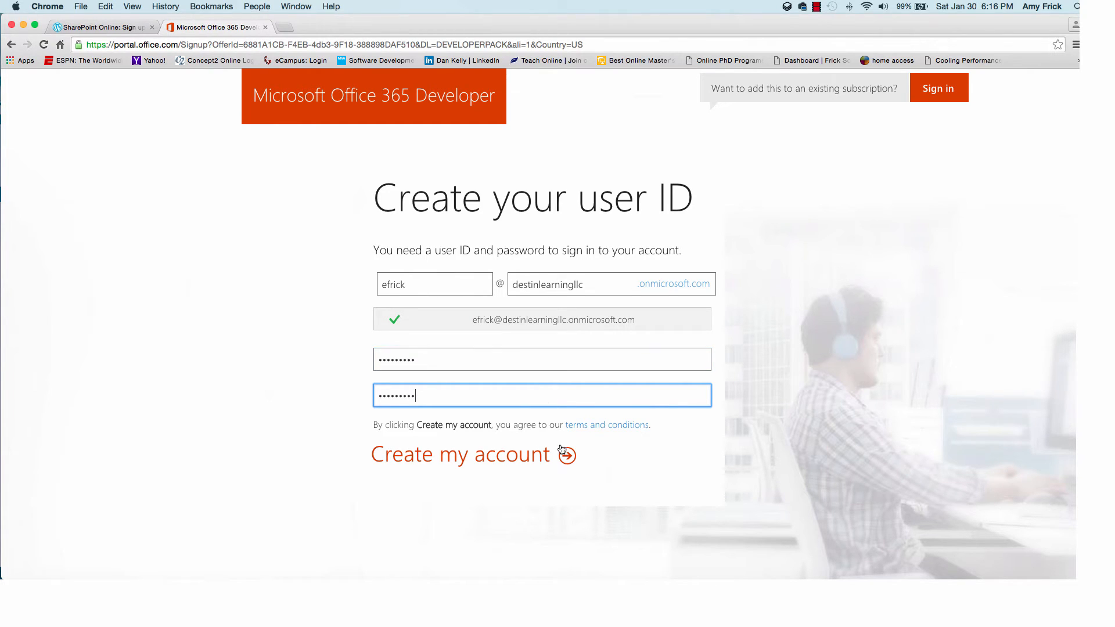
{"action": "left_click", "coordinate": [460, 454]}
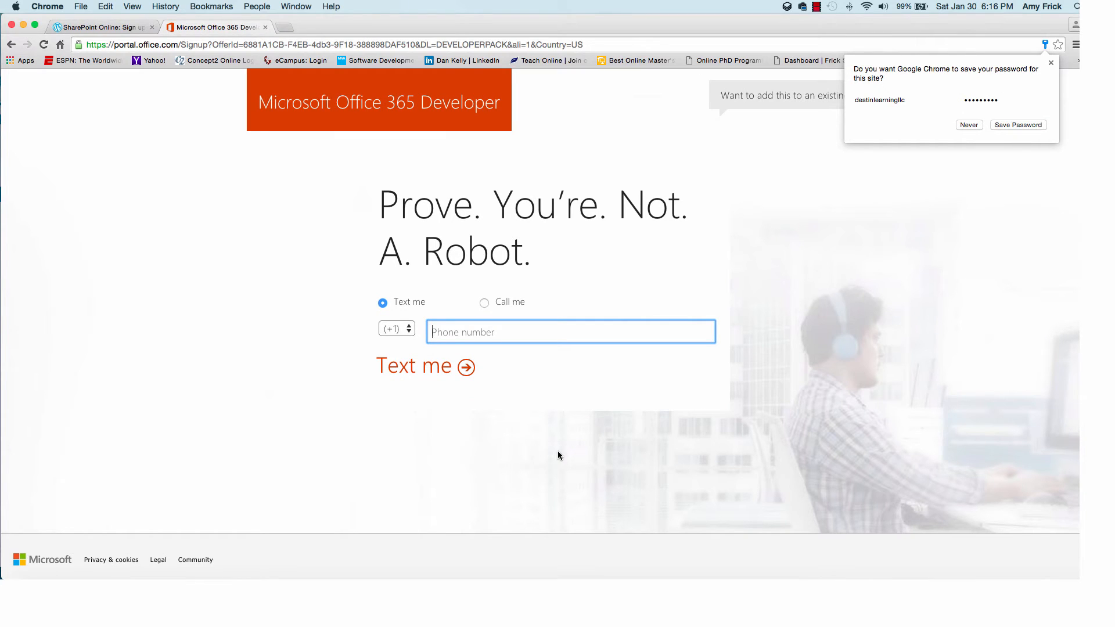
- Have a verification code texted to the 614 phone number and submit the received code
{"action": "type", "text": "614"}
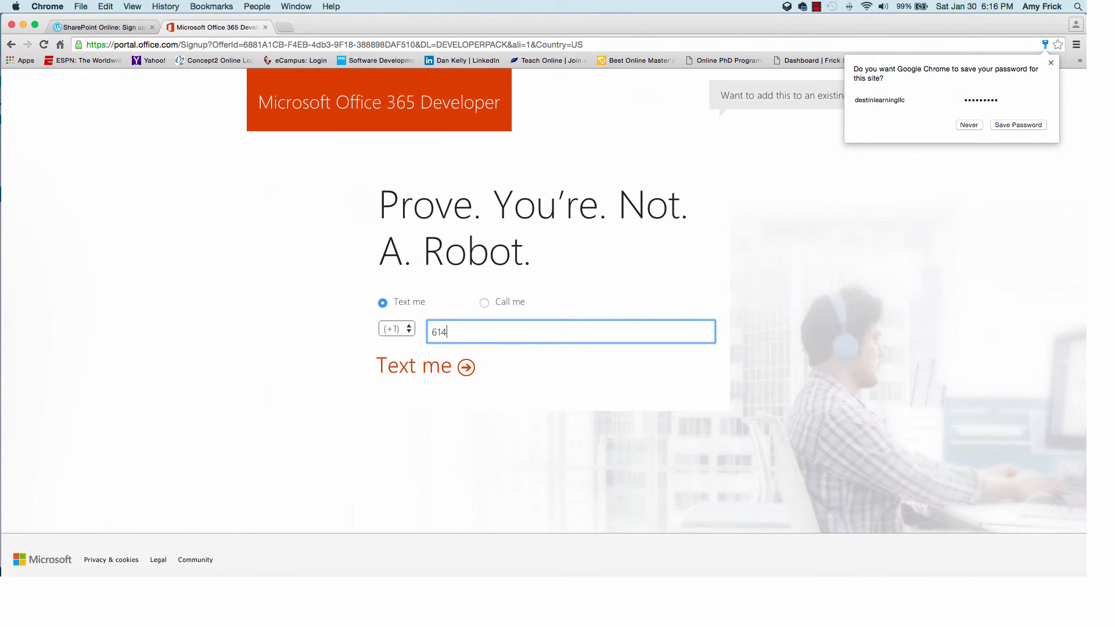
{"action": "left_click", "coordinate": [425, 366]}
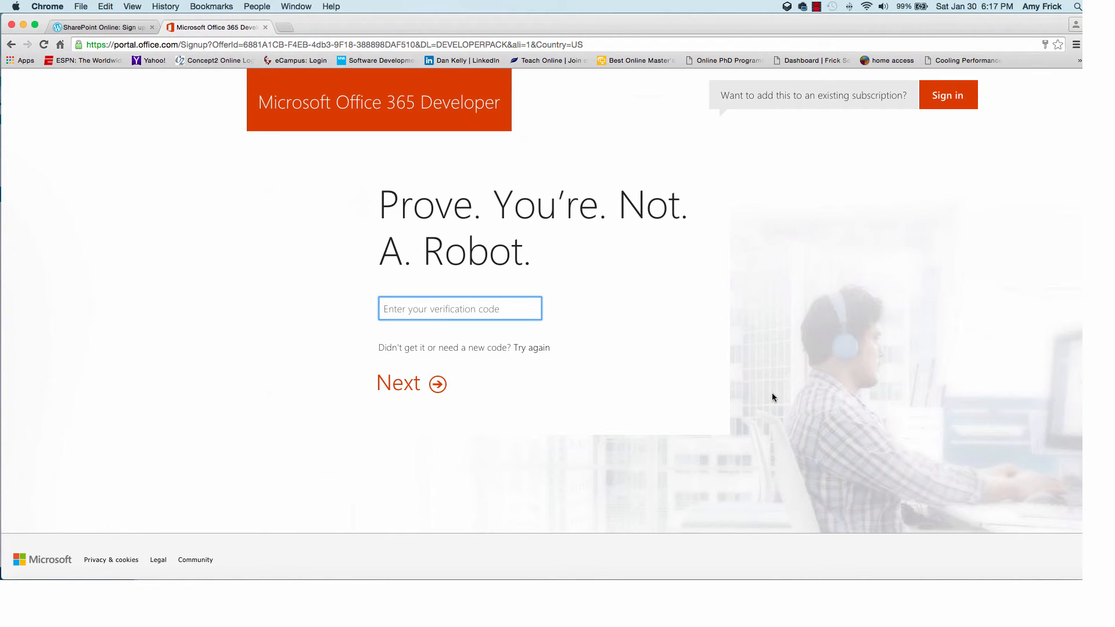
{"action": "type", "text": "63"}
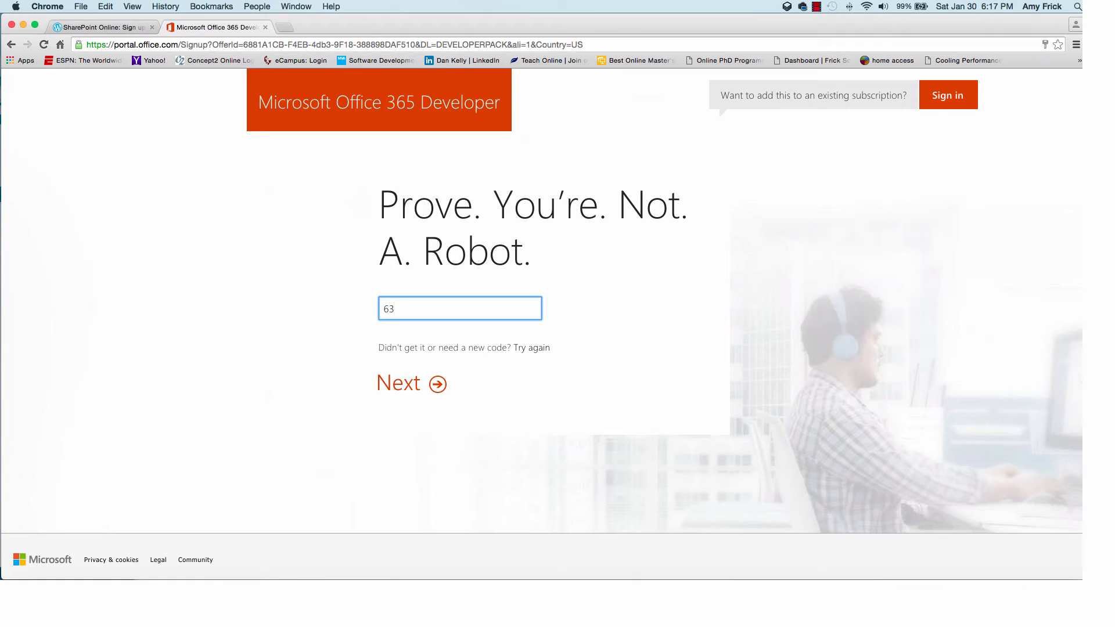
{"action": "left_click", "coordinate": [411, 382]}
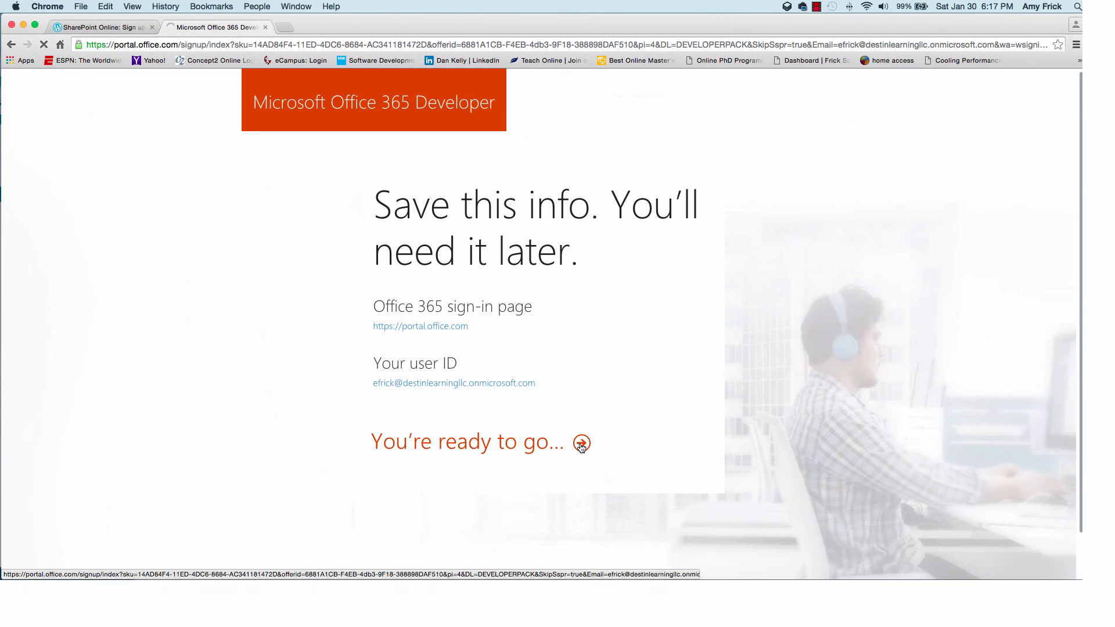
- Continue from the confirmation showing sign-in URL and user ID into the Office 365 portal
{"action": "left_click", "coordinate": [580, 441]}
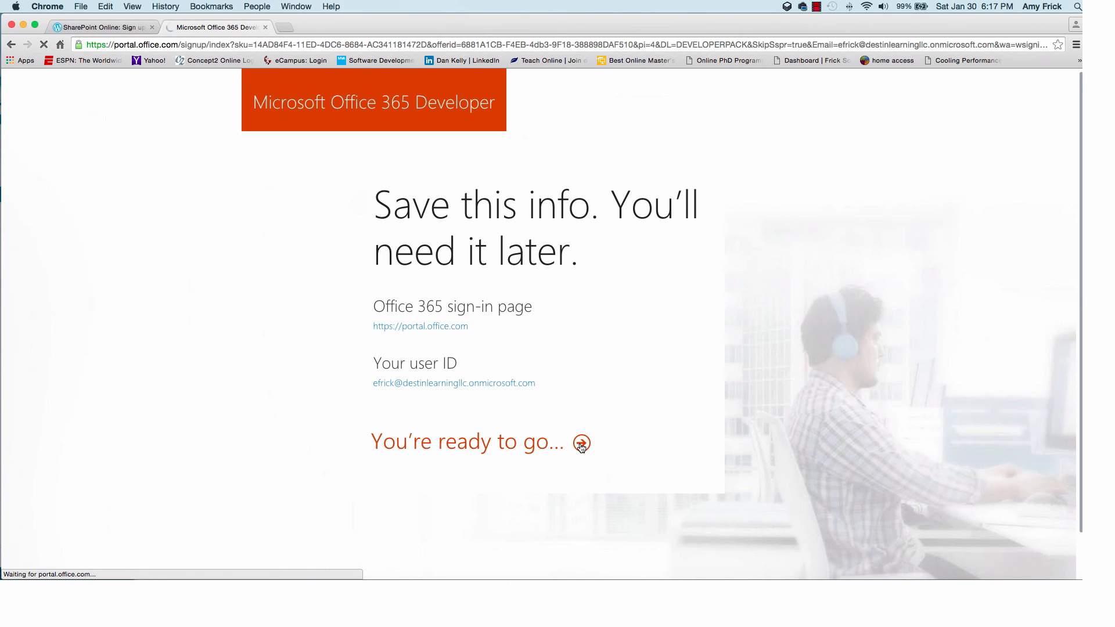